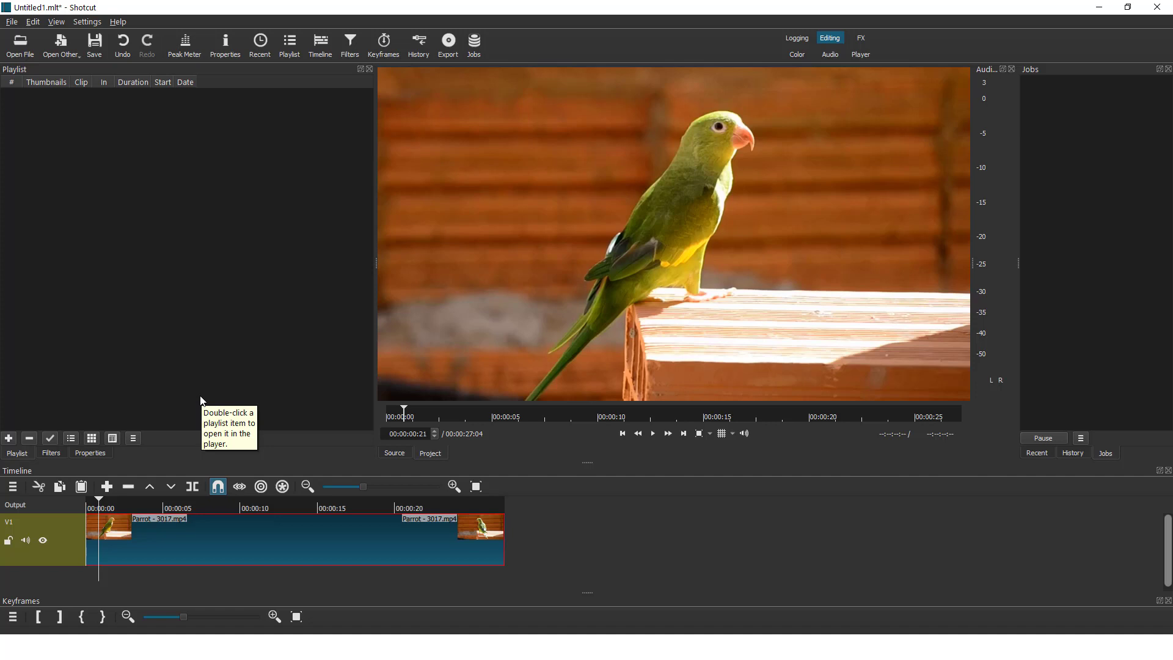
mouse_move(228, 361)
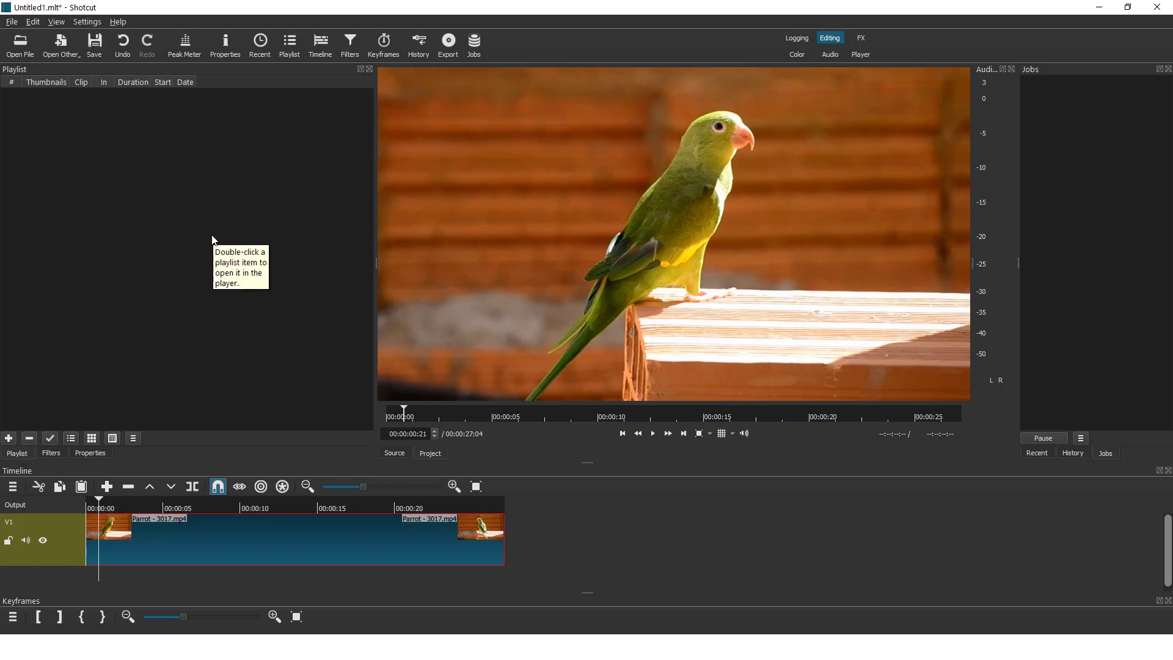
mouse_move(250, 347)
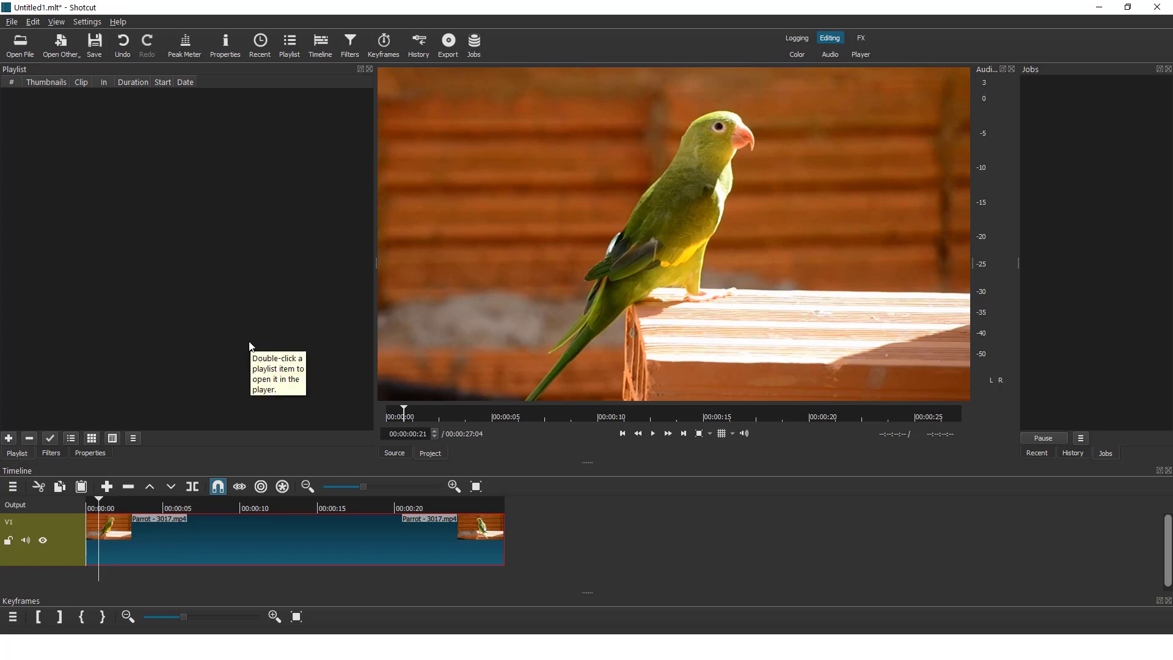
mouse_move(259, 344)
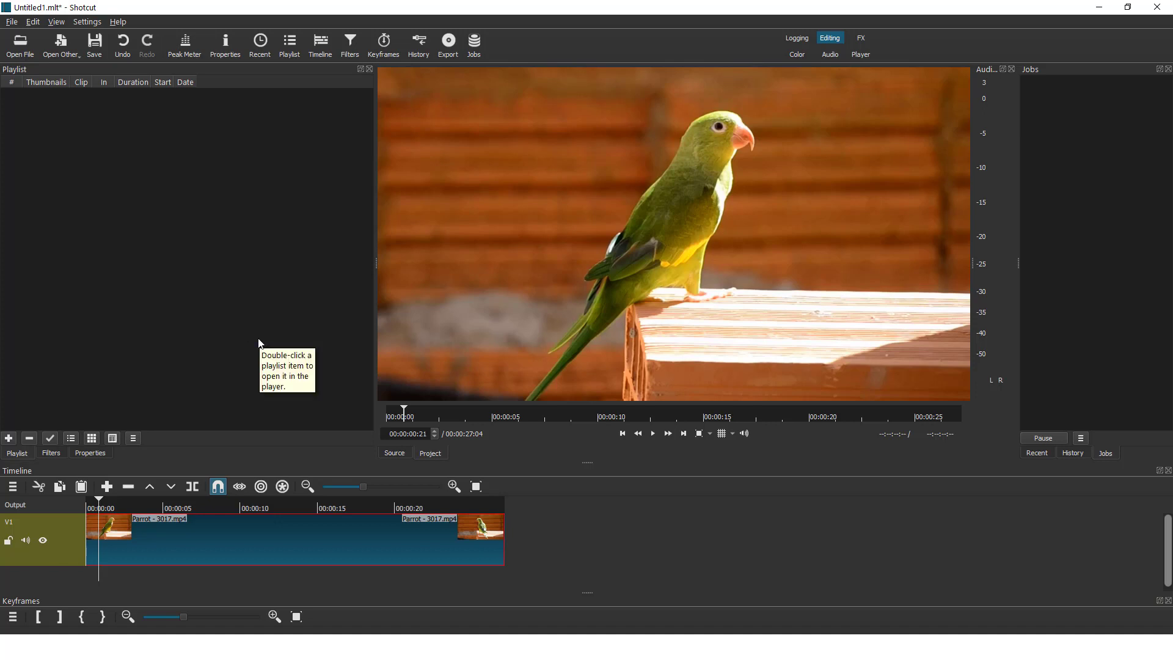
mouse_move(100, 502)
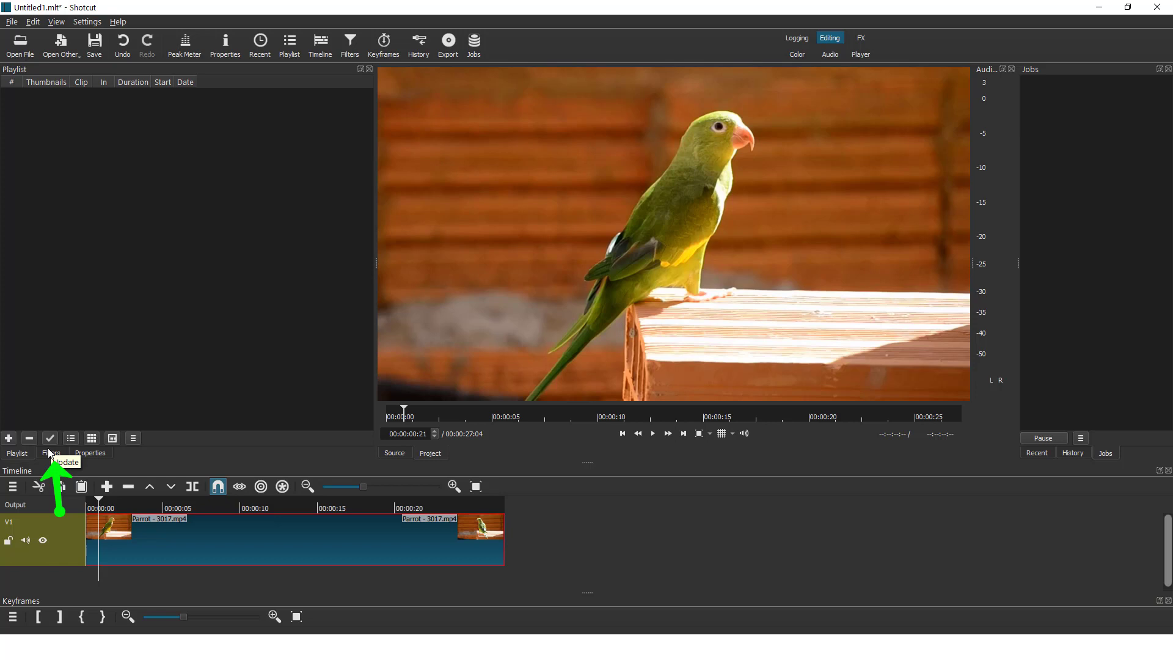
Add a Mask: Simple Shape filter to the parrot clip from the Filters list
click(51, 453)
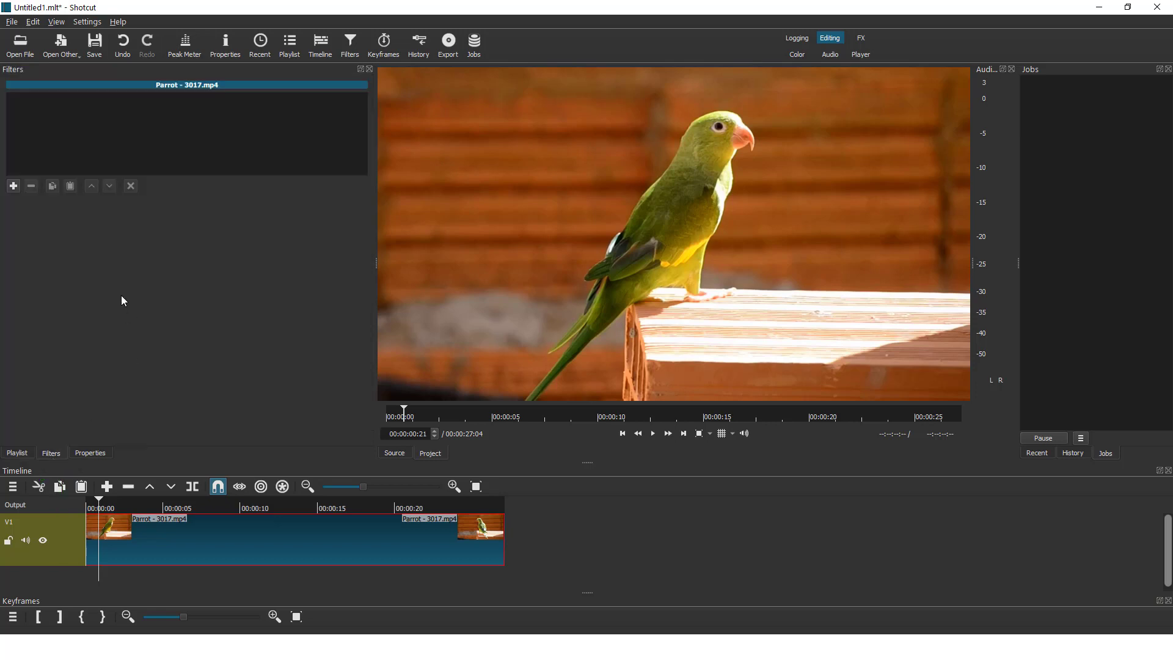
click(14, 186)
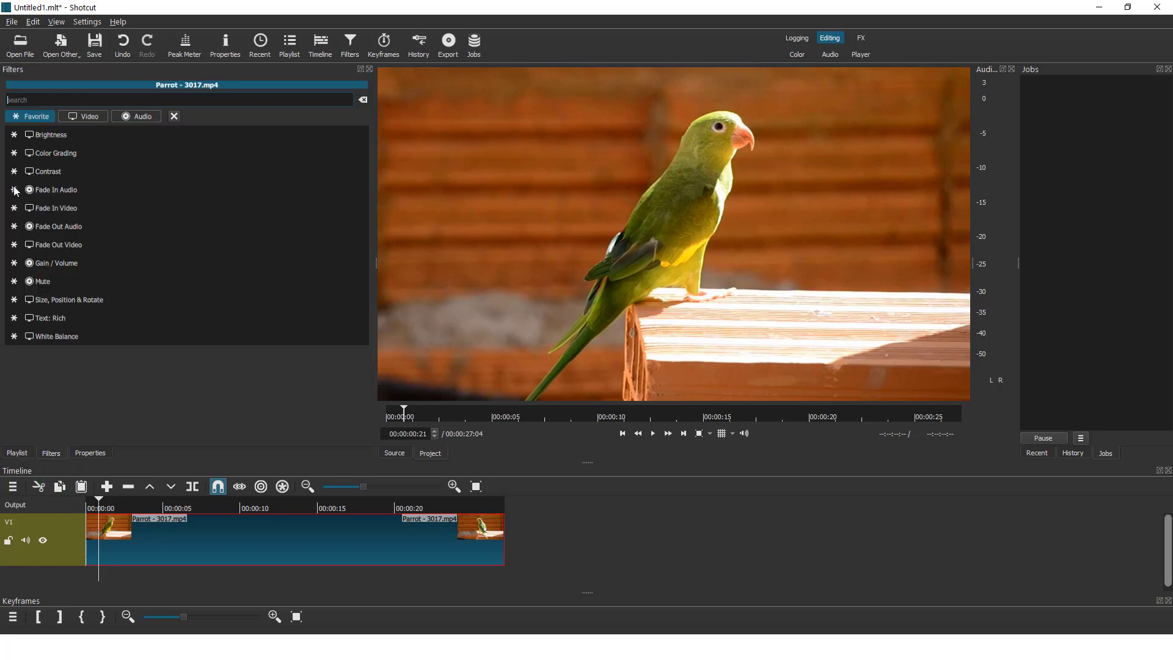
text(mask)
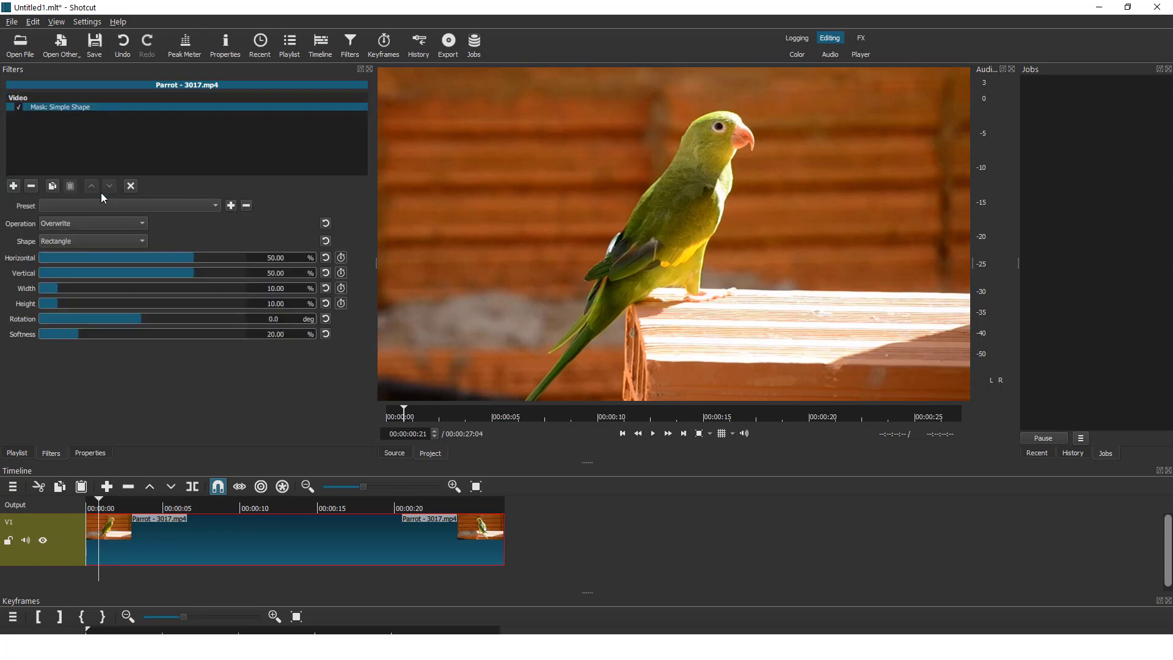
mouse_move(98, 192)
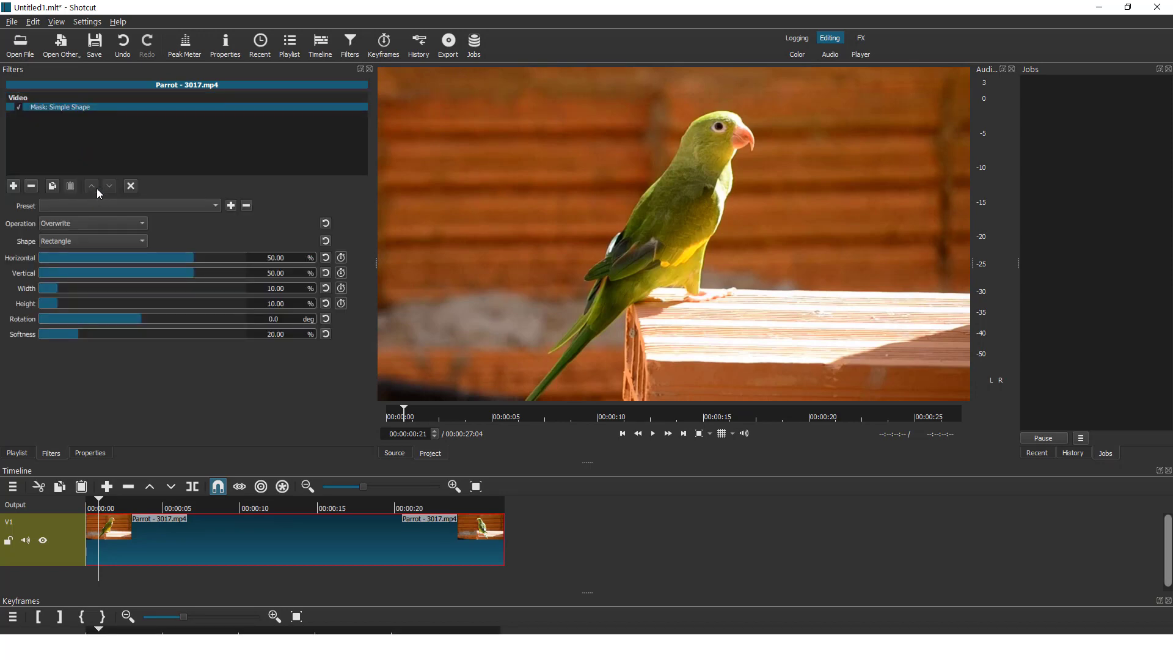
Add a Blur: Box filter and then a Mask: Apply filter after the shape mask
click(12, 186)
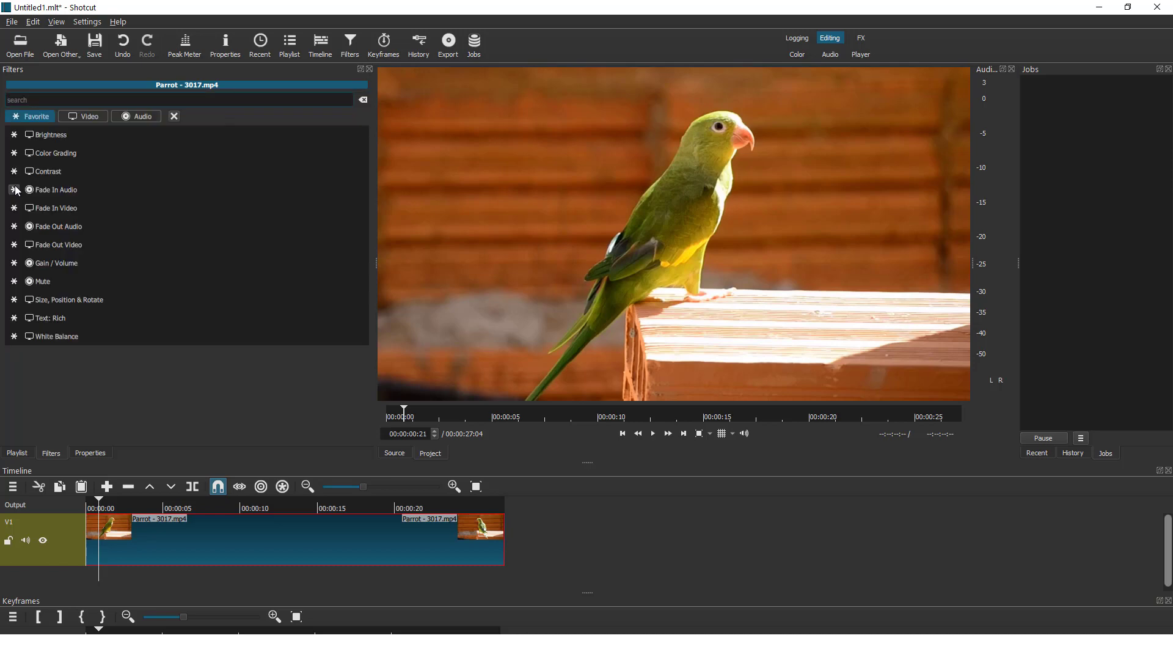
text(blur)
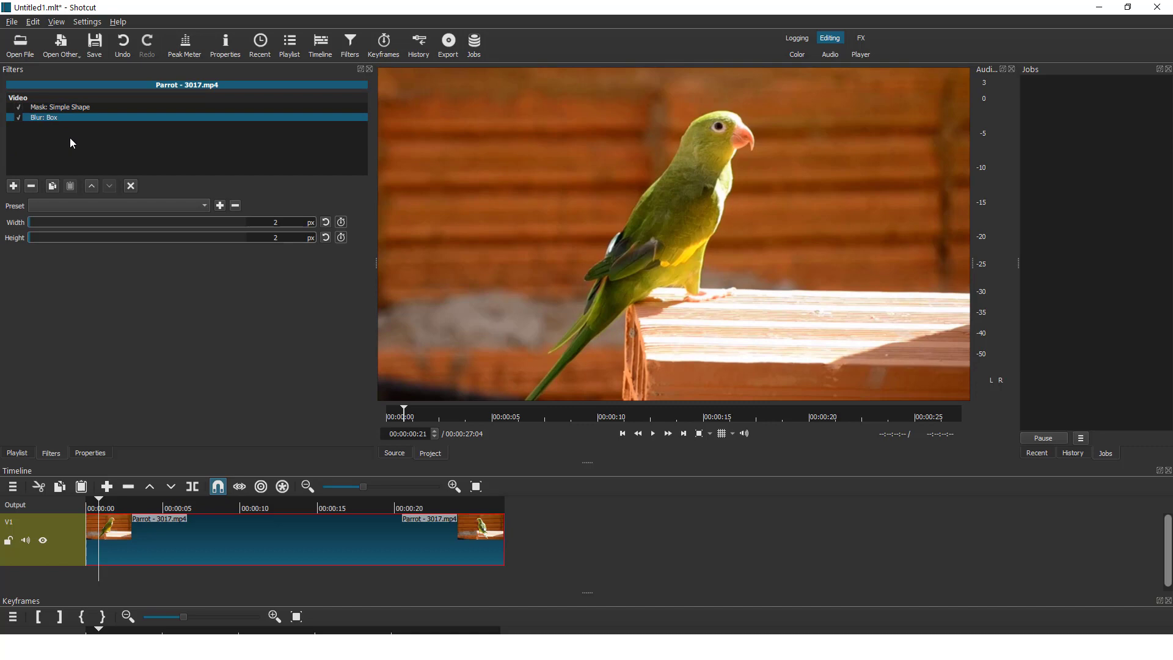
click(13, 186)
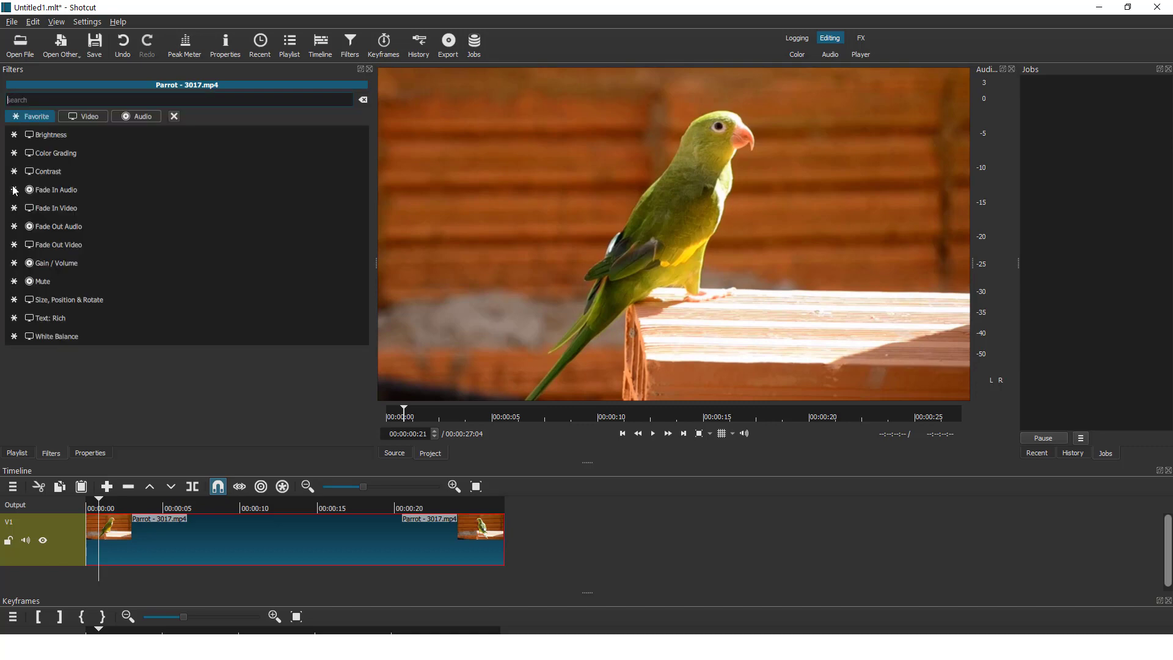
text(m)
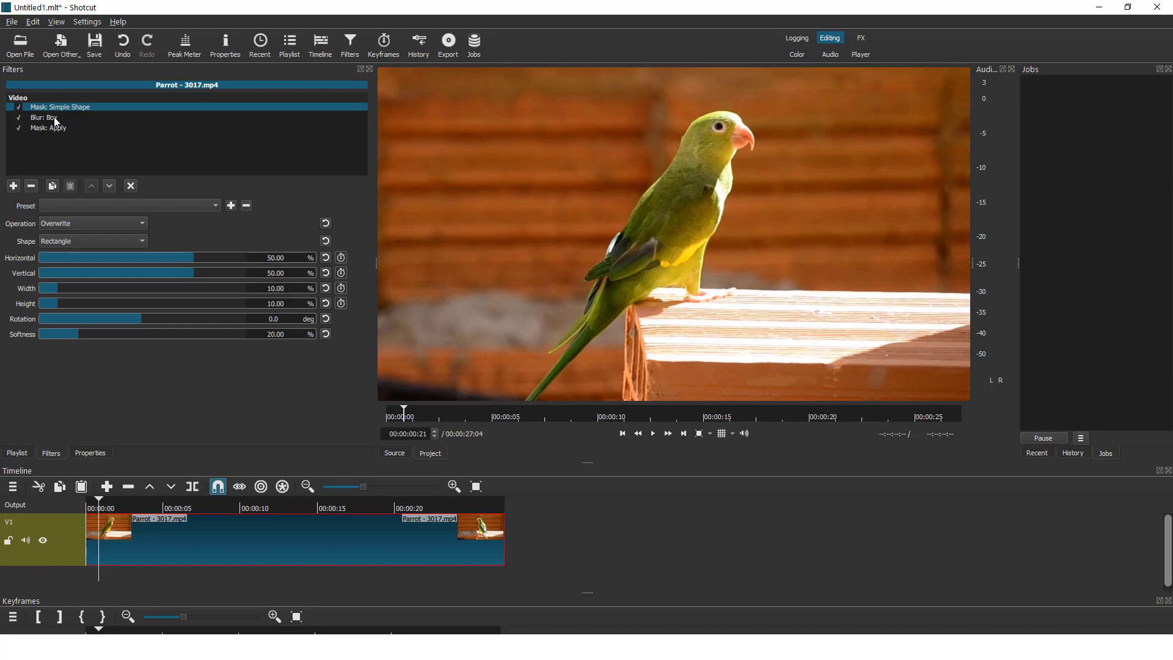
Set the Box blur to 45 px wide and 43 px tall
click(48, 117)
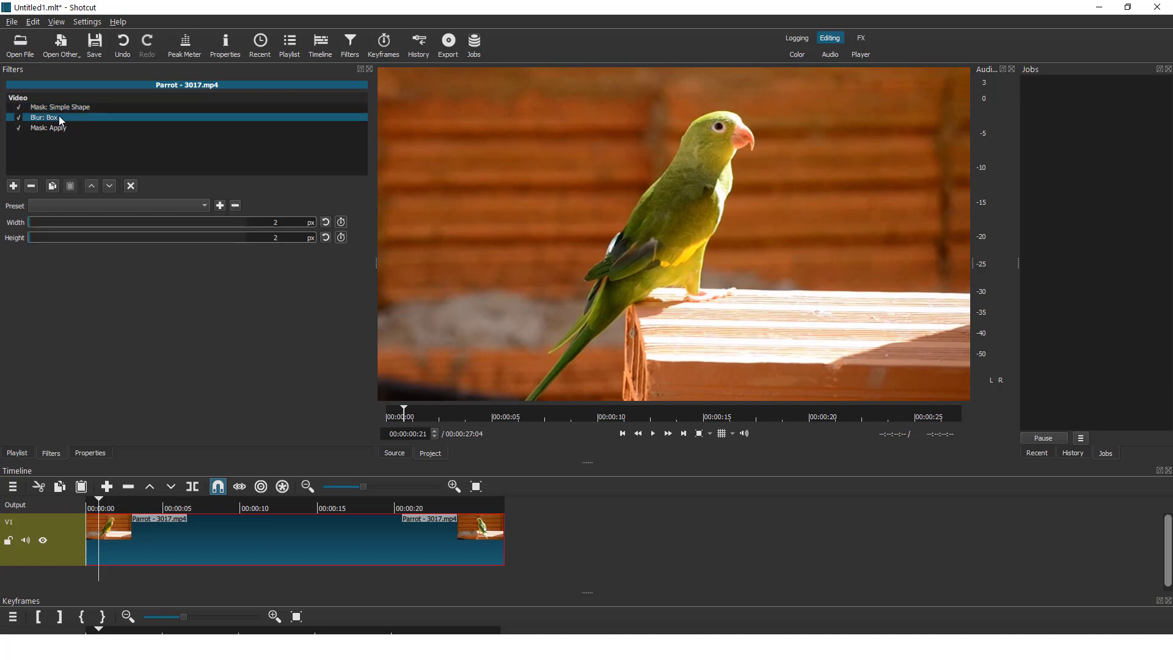
mouse_move(33, 224)
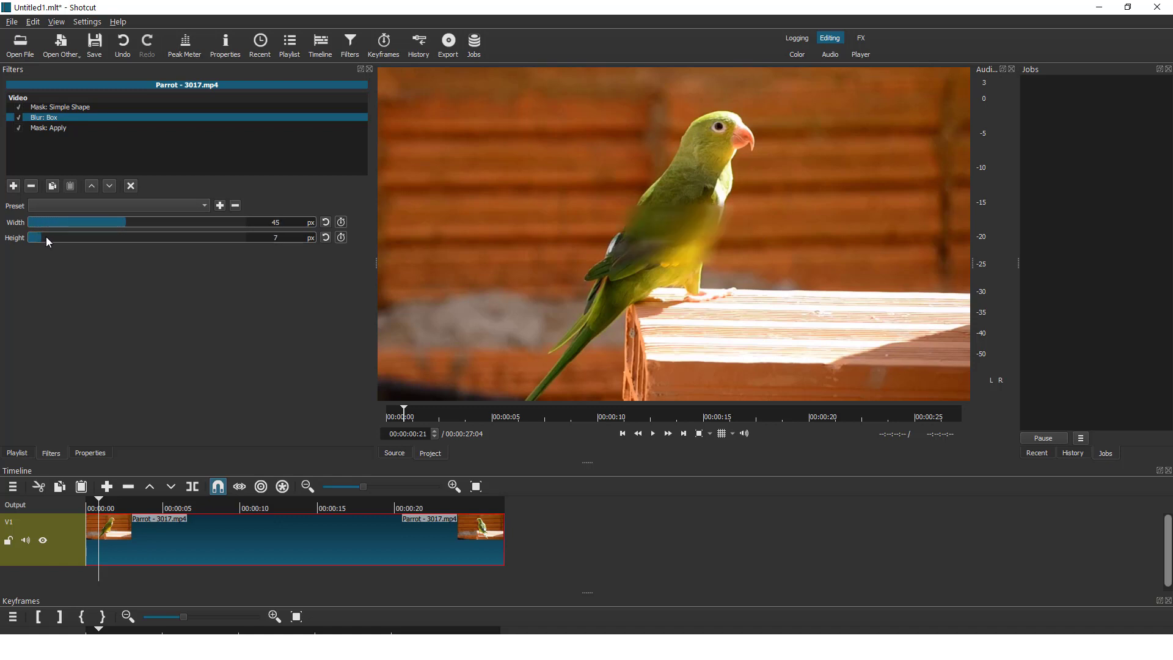
drag(34, 237, 75, 237)
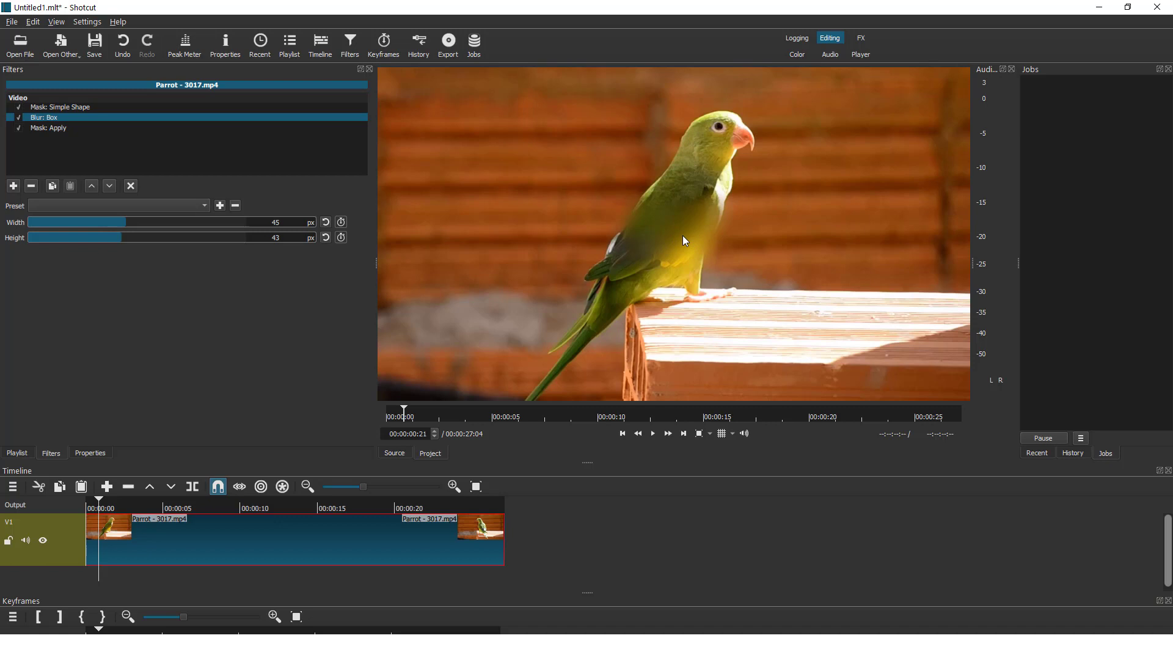
mouse_move(693, 237)
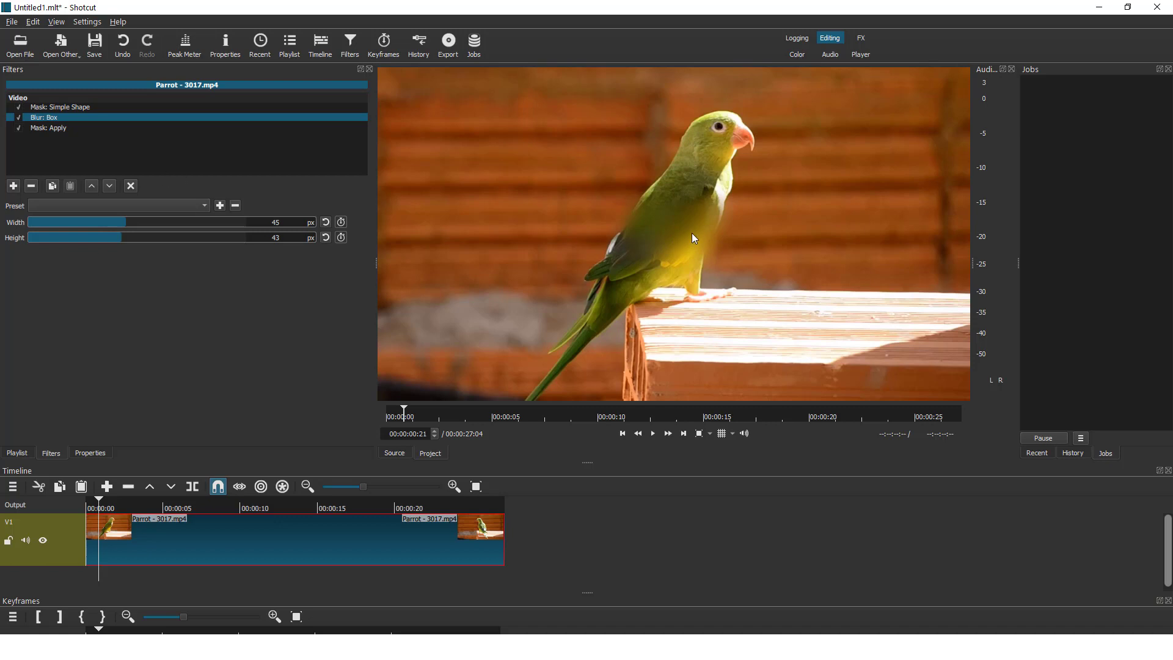
mouse_move(77, 110)
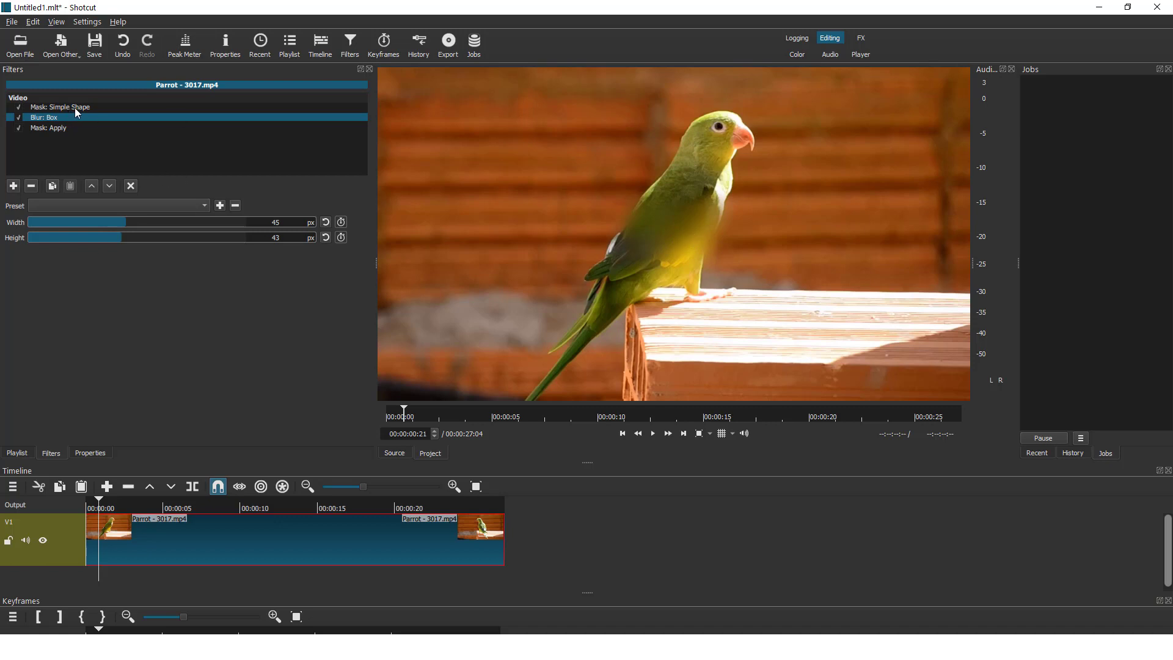
Move the Simple Shape mask to about 59% across, 19% down, sized 16.9 × 15.5%, kept as a Rectangle
click(61, 107)
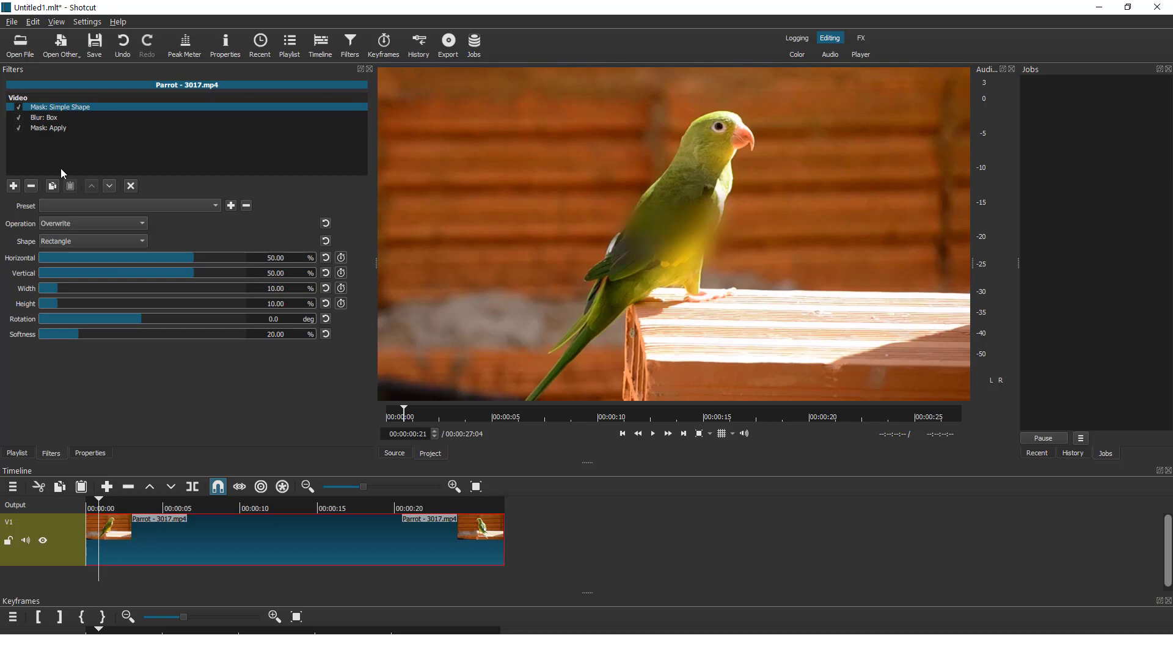
mouse_move(31, 278)
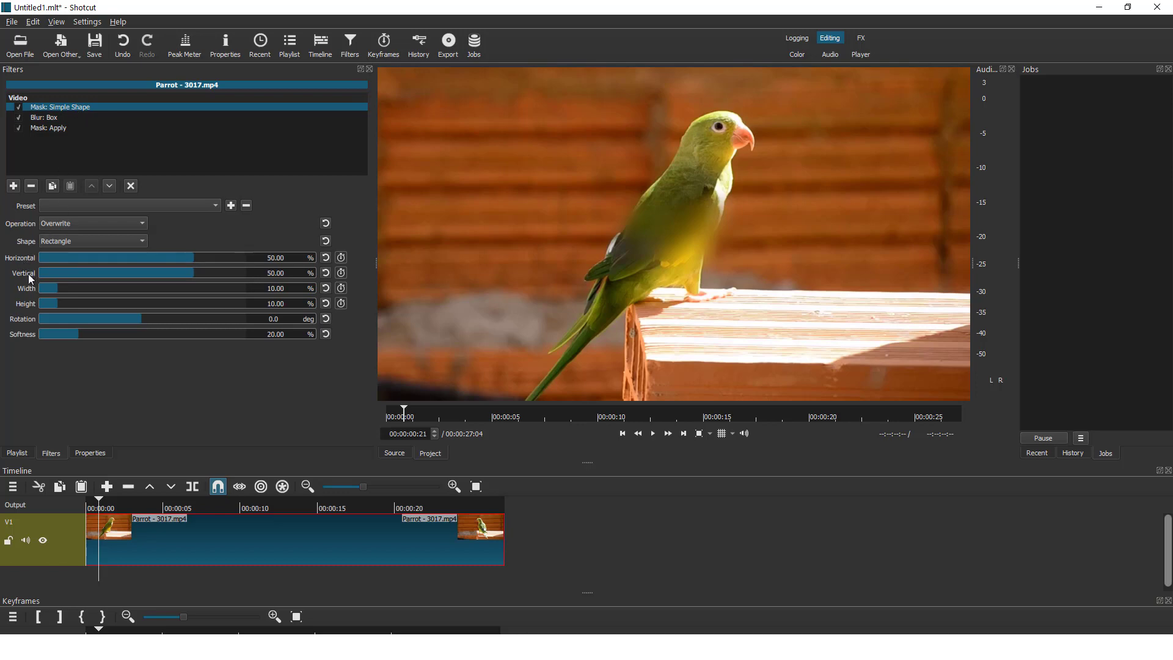
drag(117, 257, 214, 257)
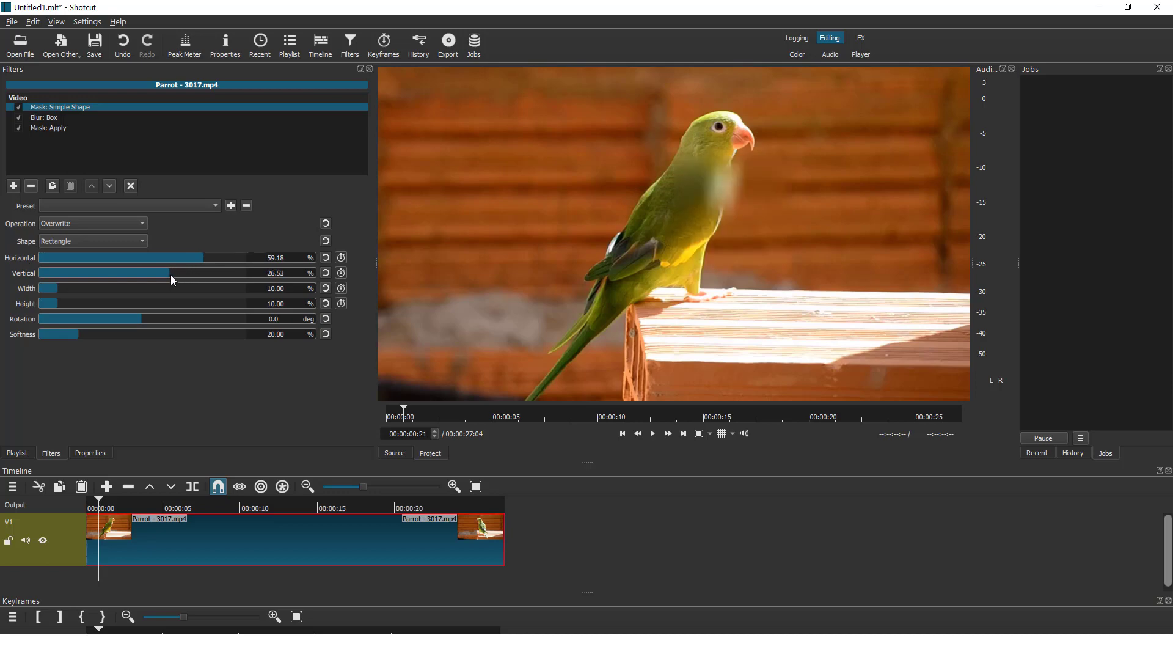
drag(104, 272, 100, 273)
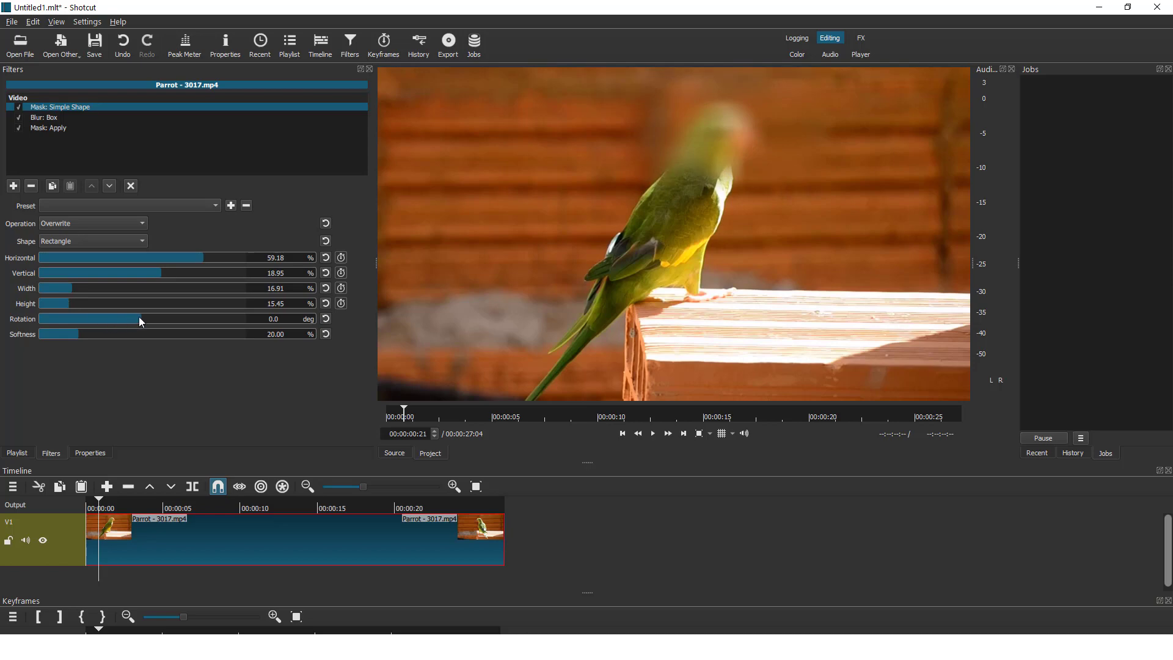
mouse_move(61, 221)
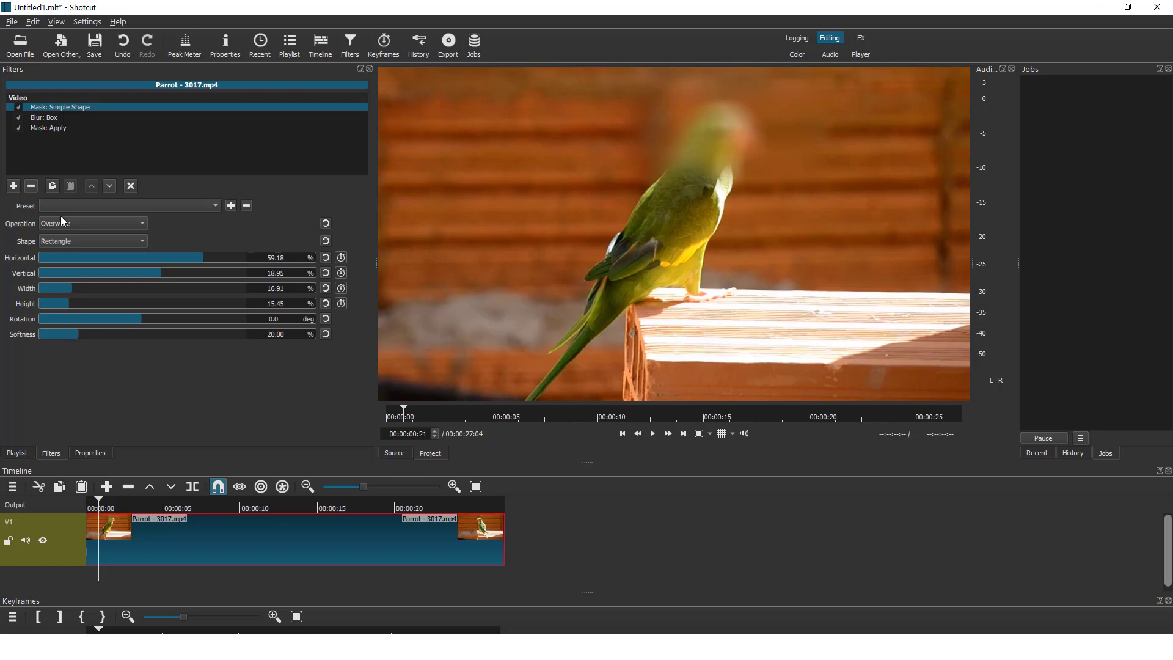
click(92, 241)
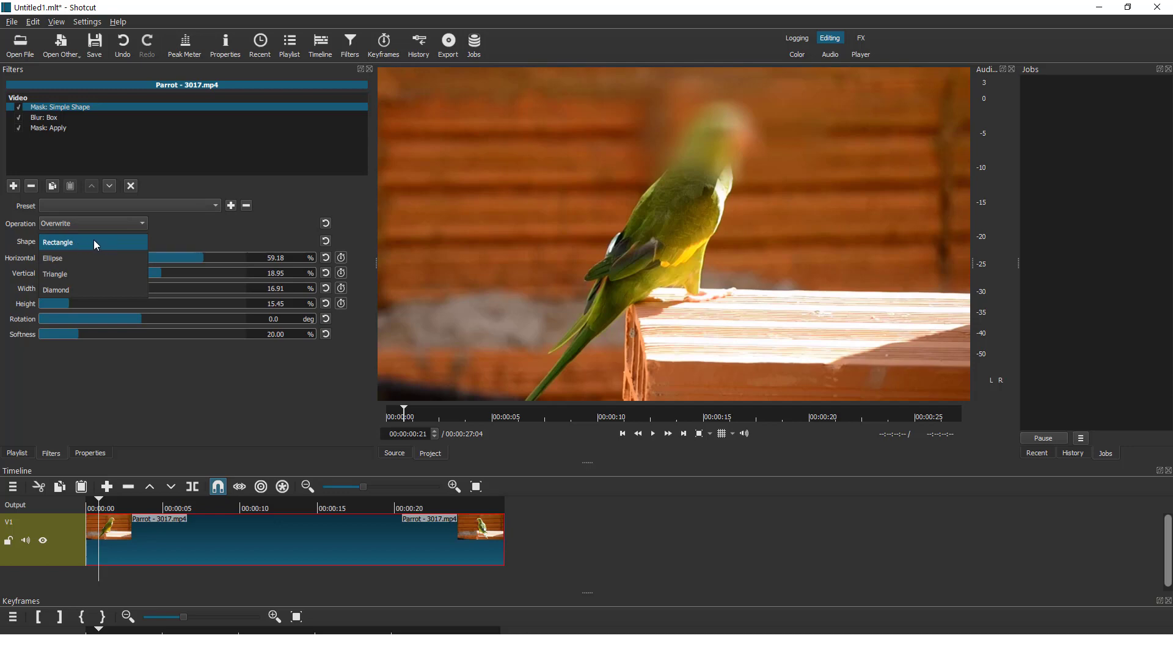
click(58, 242)
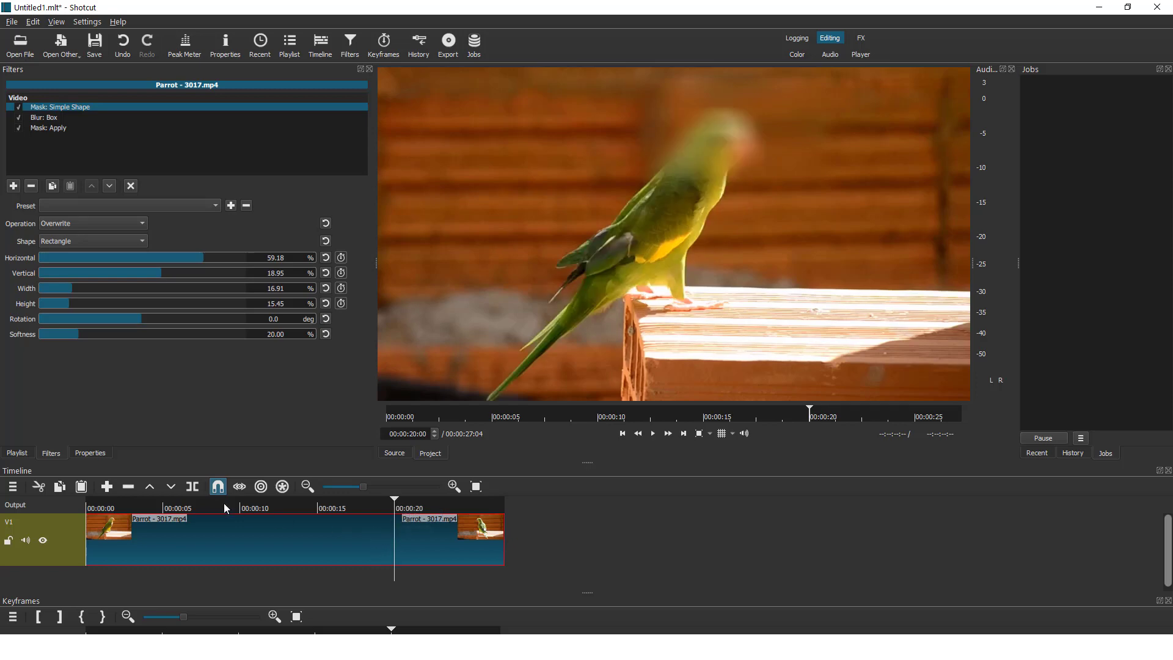
mouse_move(193, 487)
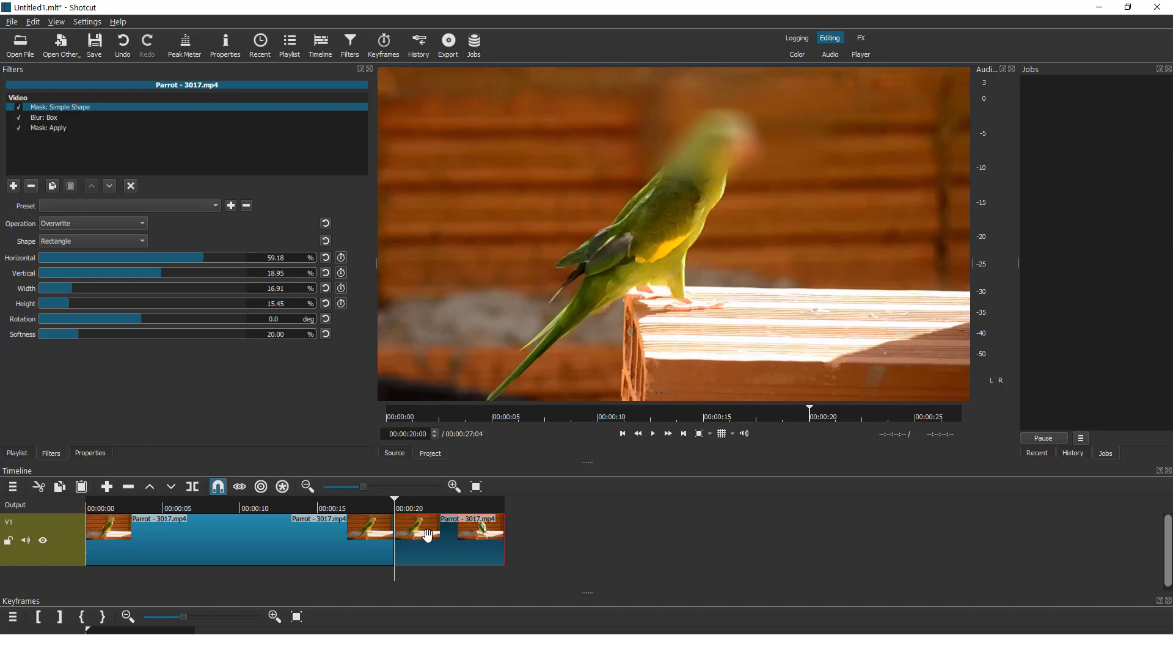
mouse_move(454, 544)
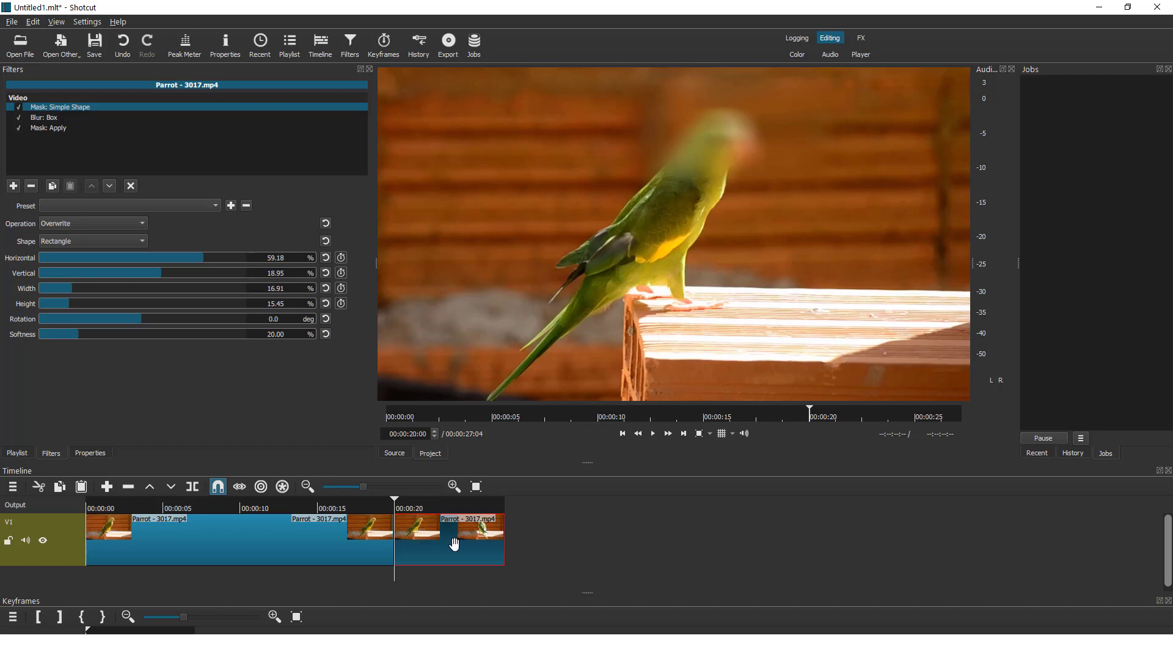
mouse_move(425, 539)
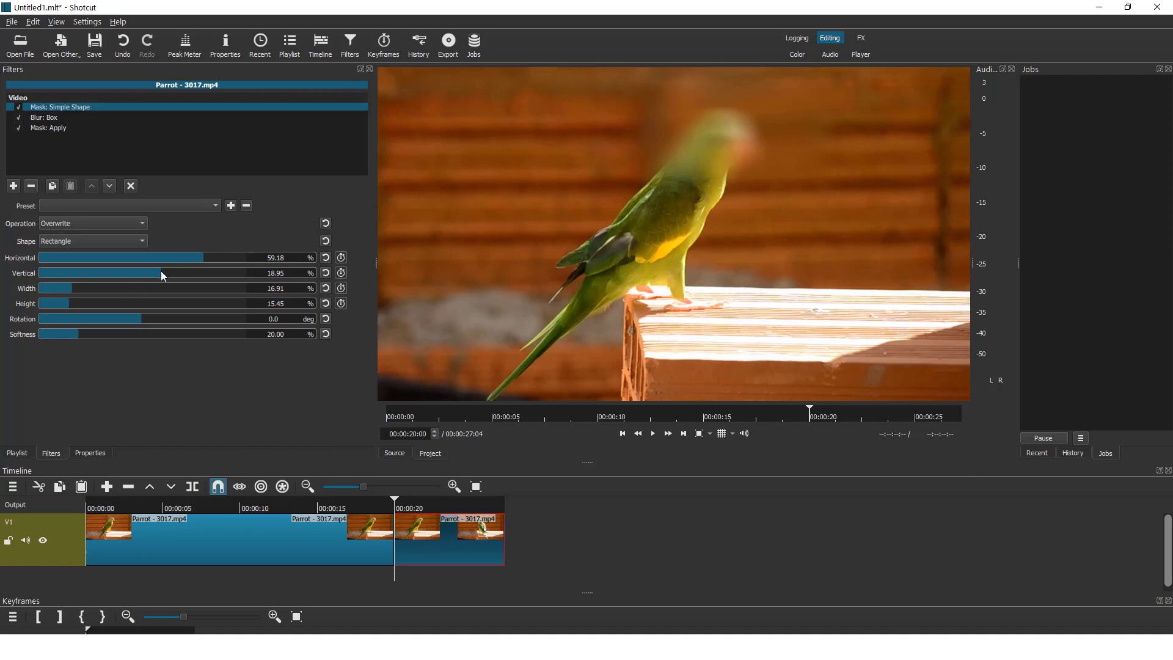
Lower the mask's vertical position to 20.12% for the piece after the 20-second cut, then jump to 22 seconds
drag(150, 272, 166, 272)
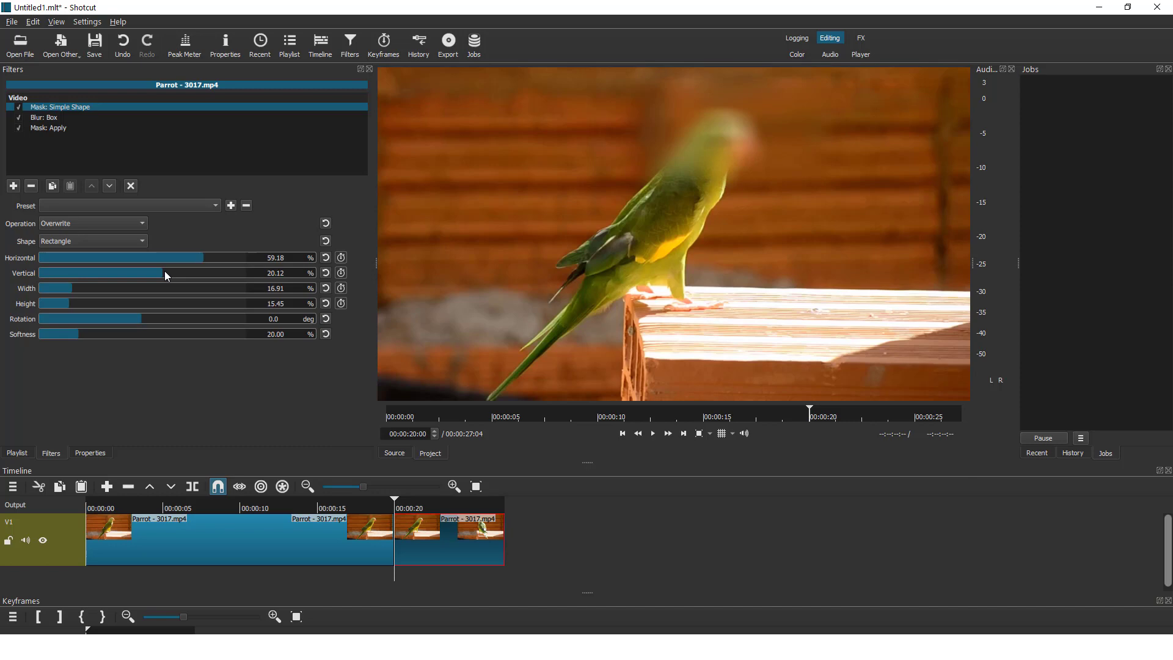
click(404, 507)
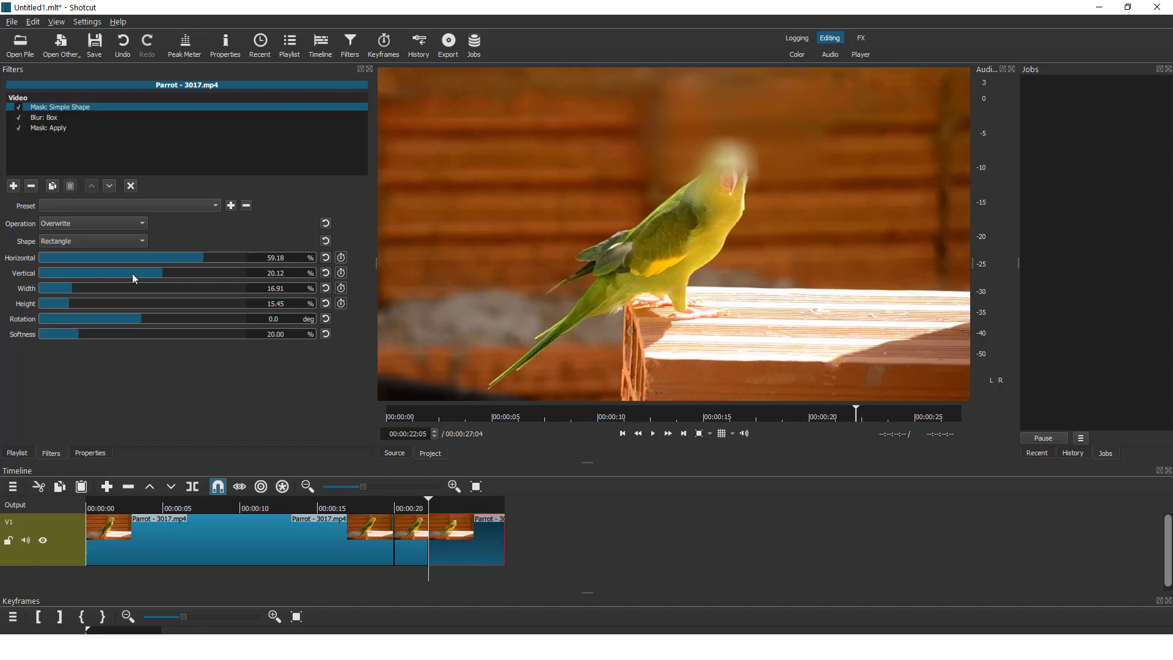
Raise the mask's vertical position to 25.36% to follow the head and cut the clip near 24 seconds
drag(99, 272, 170, 272)
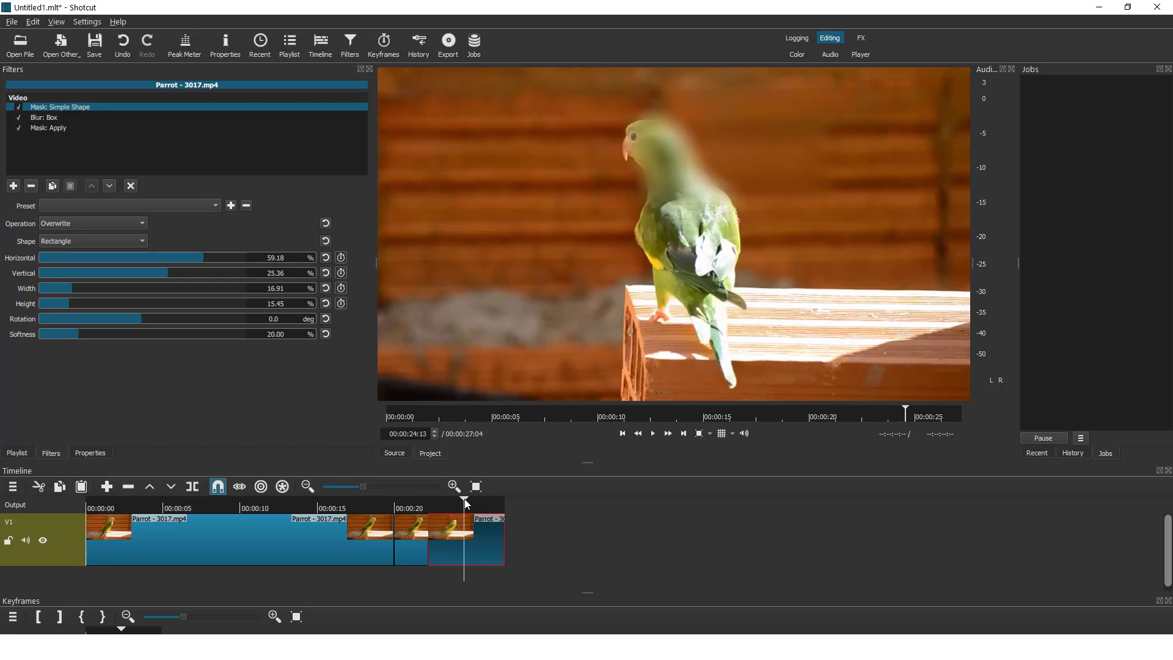
click(486, 543)
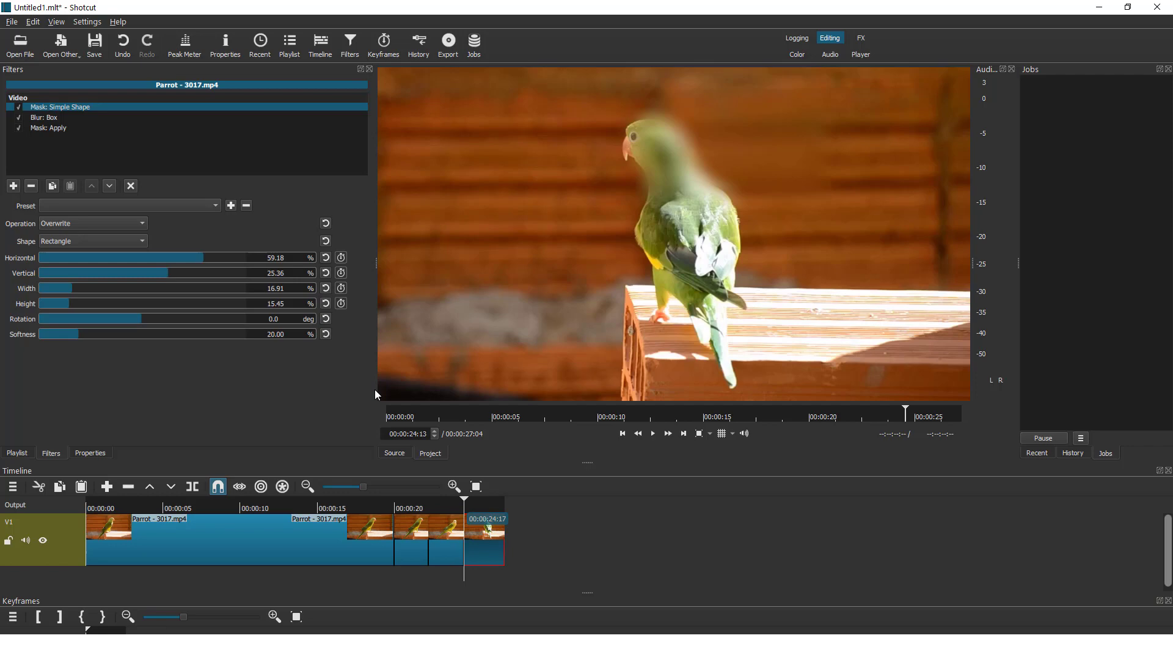
mouse_move(172, 265)
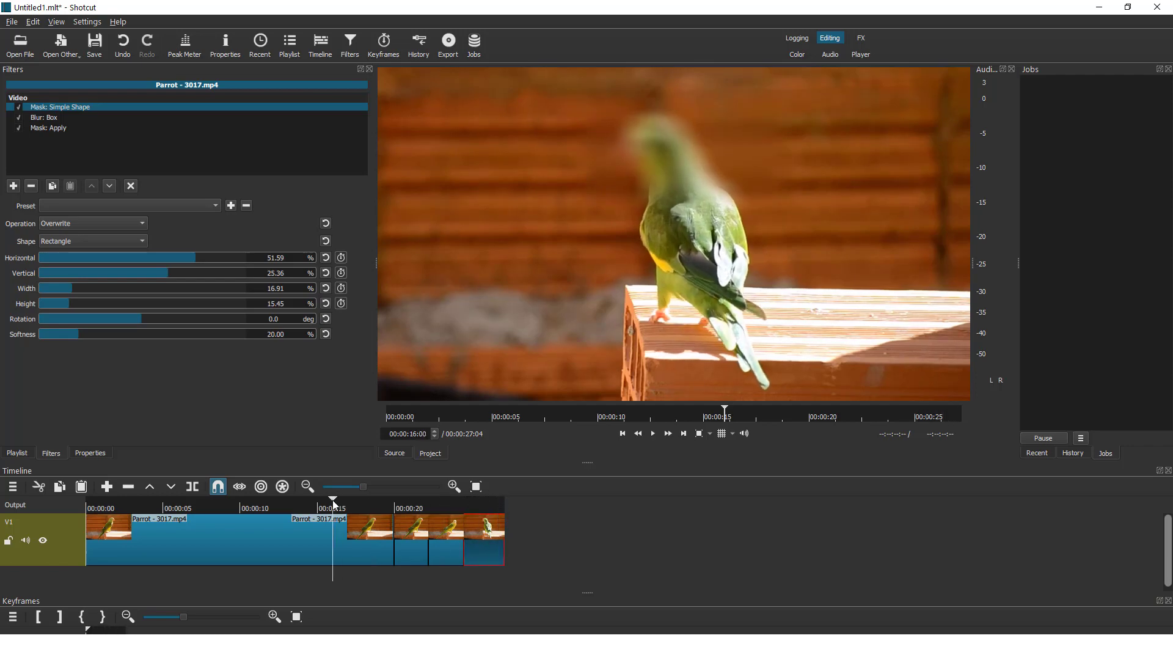
click(652, 432)
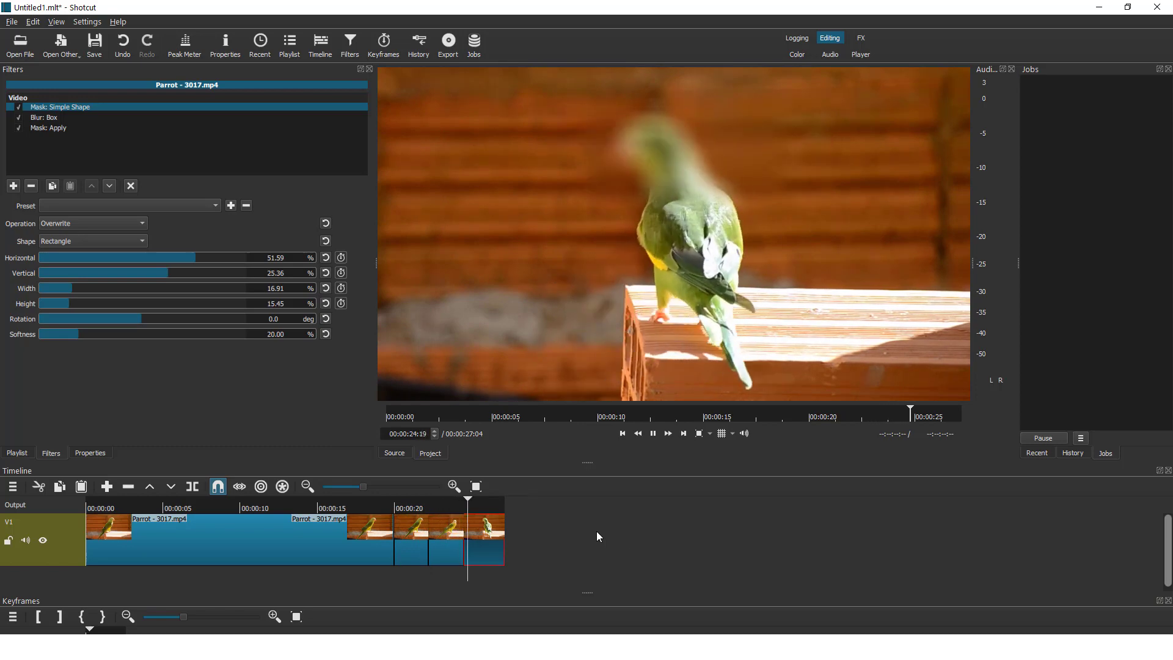
click(652, 433)
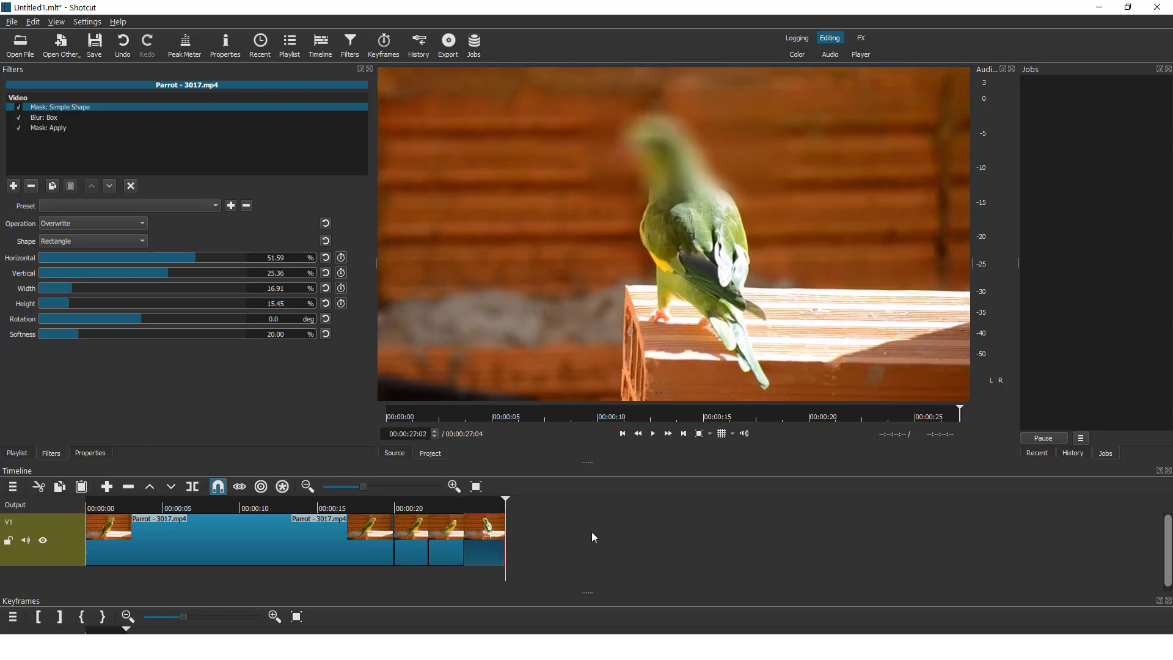